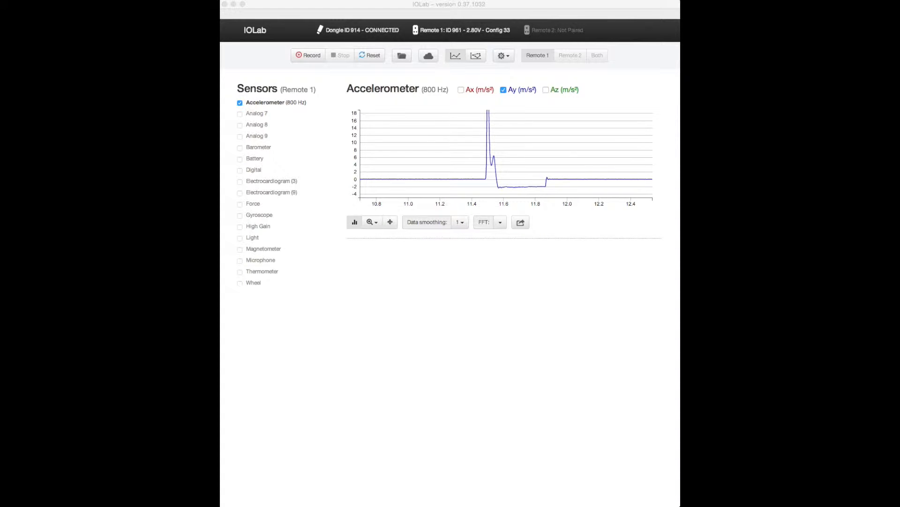
pyautogui.moveTo(649, 198)
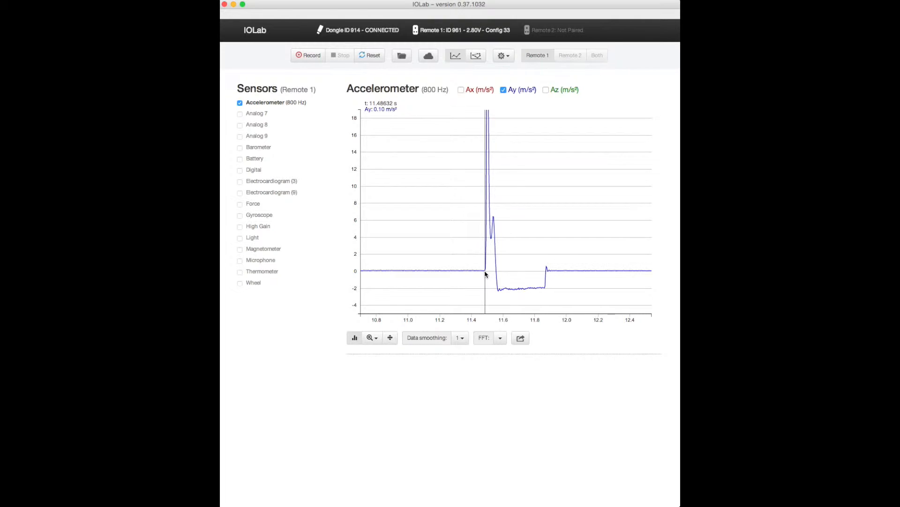
pyautogui.moveTo(500, 248)
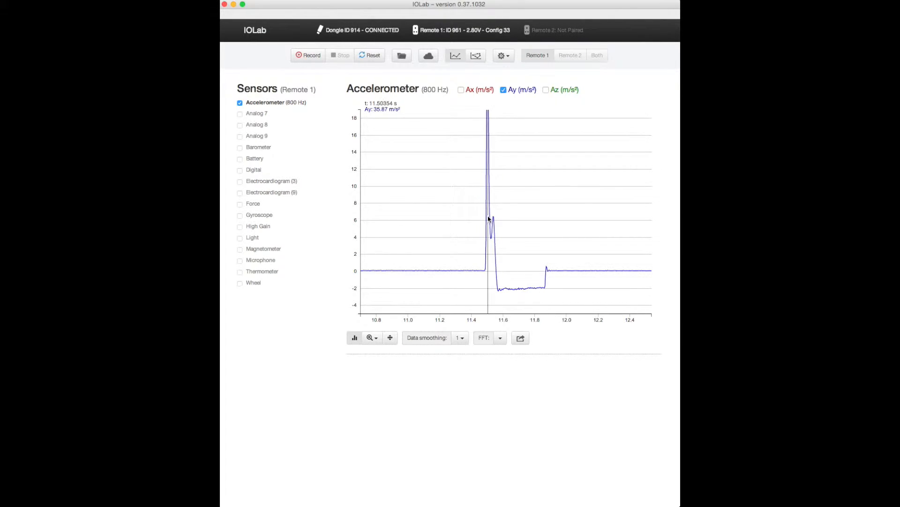
pyautogui.moveTo(484, 272)
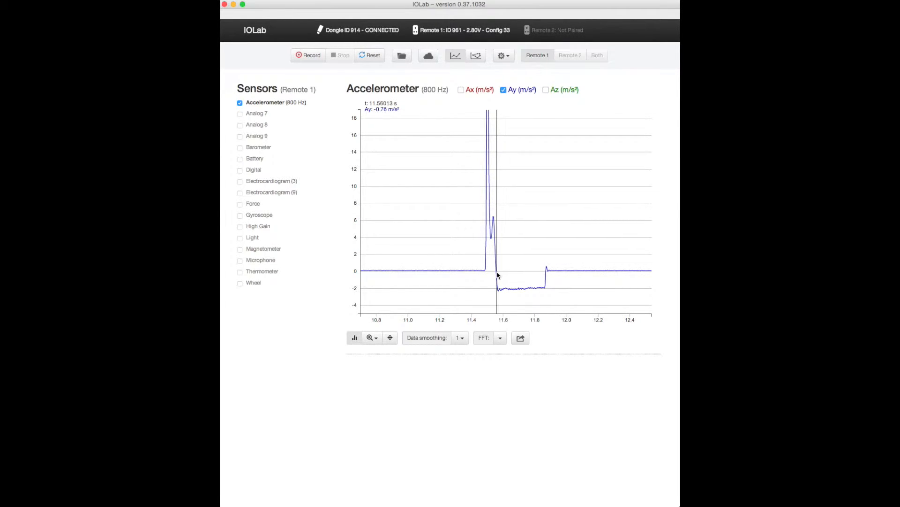
pyautogui.moveTo(546, 275)
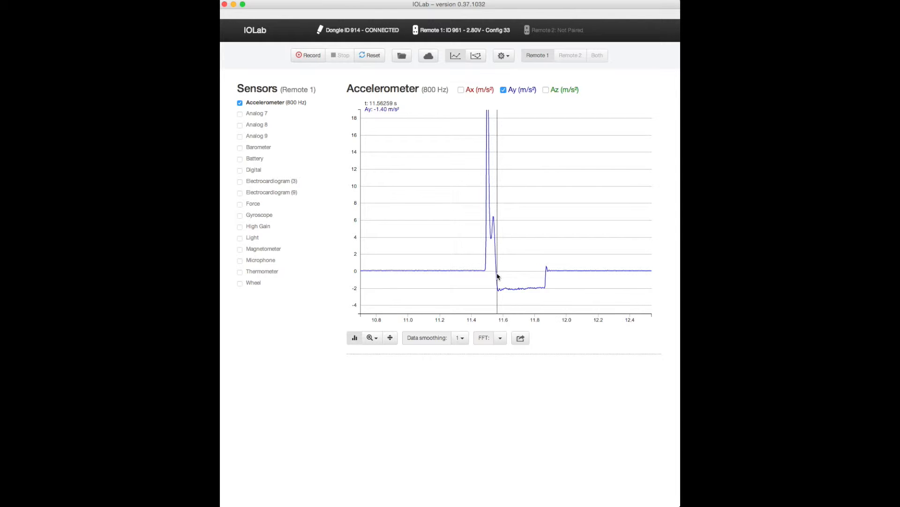
# Step: Select the Ay dip from about 11.55 to 11.86 s, giving mean -2.04 m/s² and area -0.62 m/s
pyautogui.moveTo(489, 276); pyautogui.dragTo(504, 276)
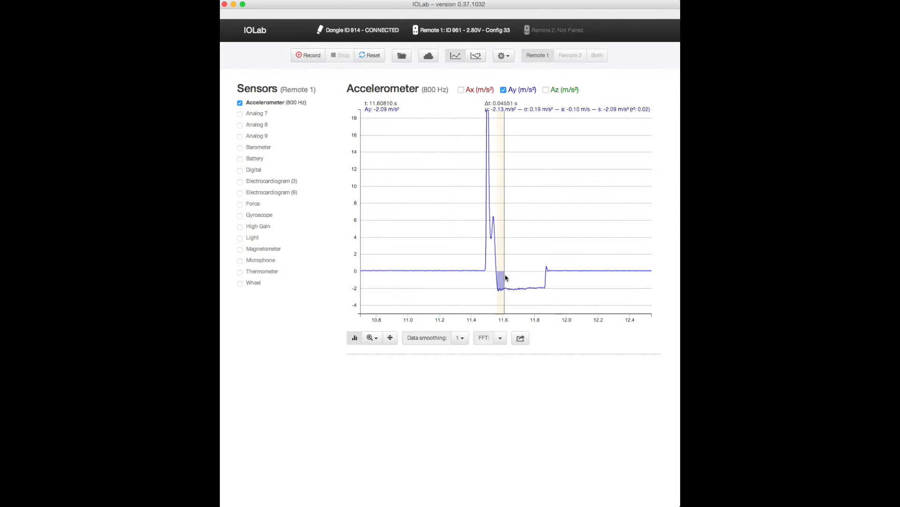
pyautogui.moveTo(498, 278); pyautogui.dragTo(546, 280)
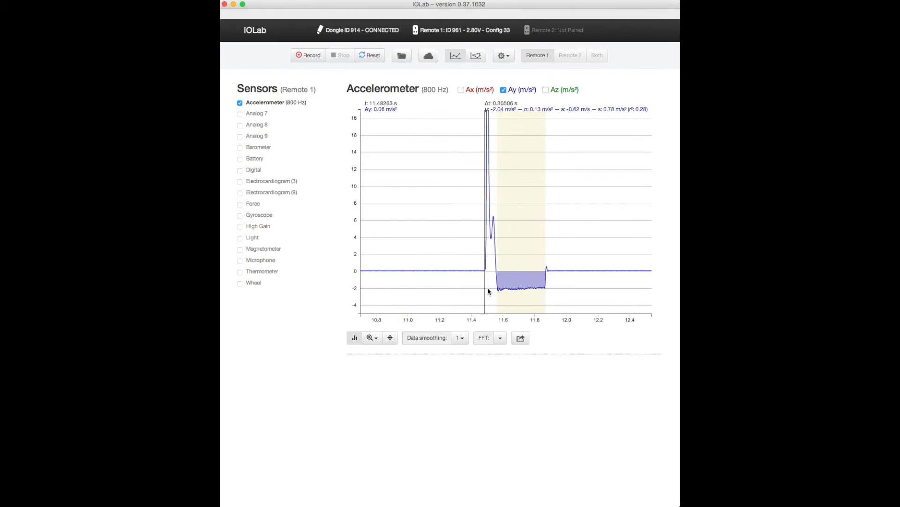
pyautogui.click(497, 280)
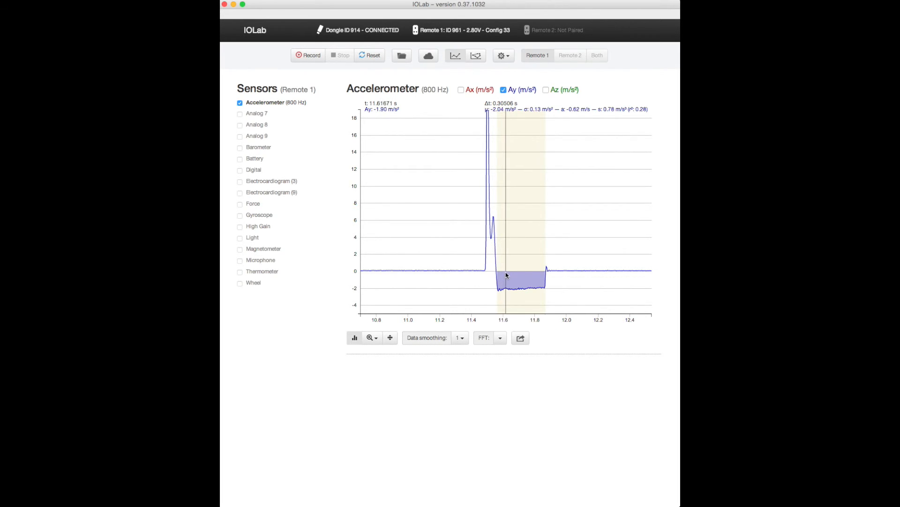
pyautogui.moveTo(503, 276)
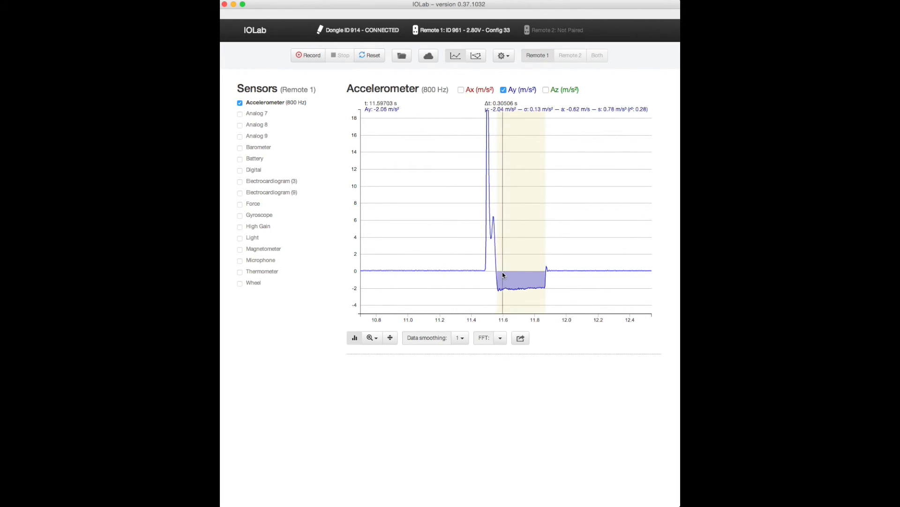
pyautogui.moveTo(501, 275); pyautogui.dragTo(531, 275)
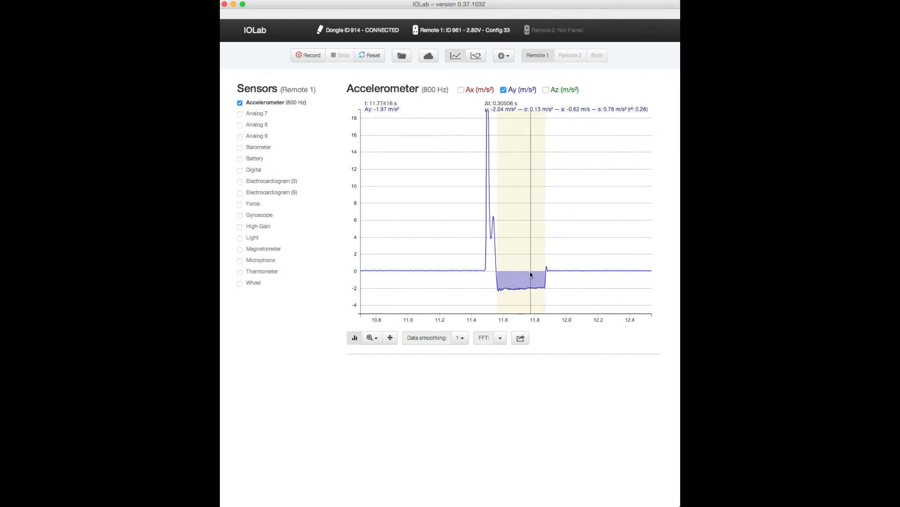
pyautogui.moveTo(572, 121)
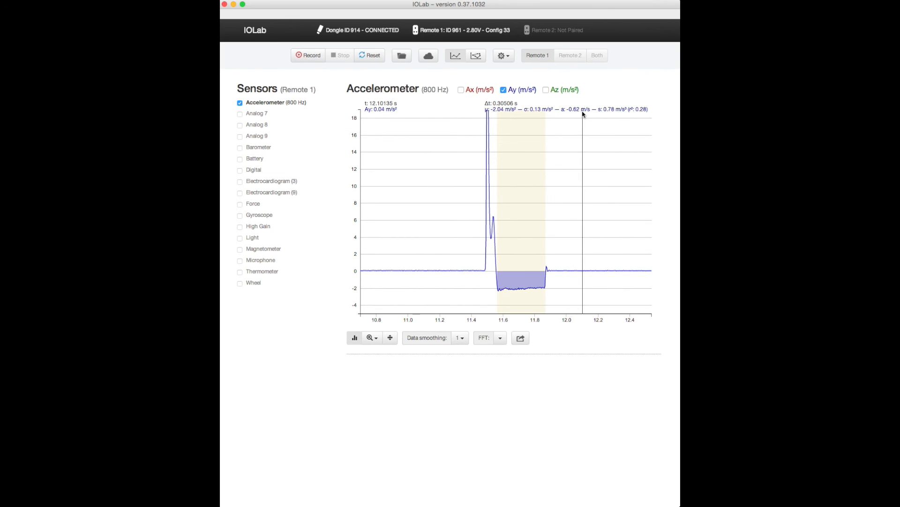
pyautogui.moveTo(572, 118)
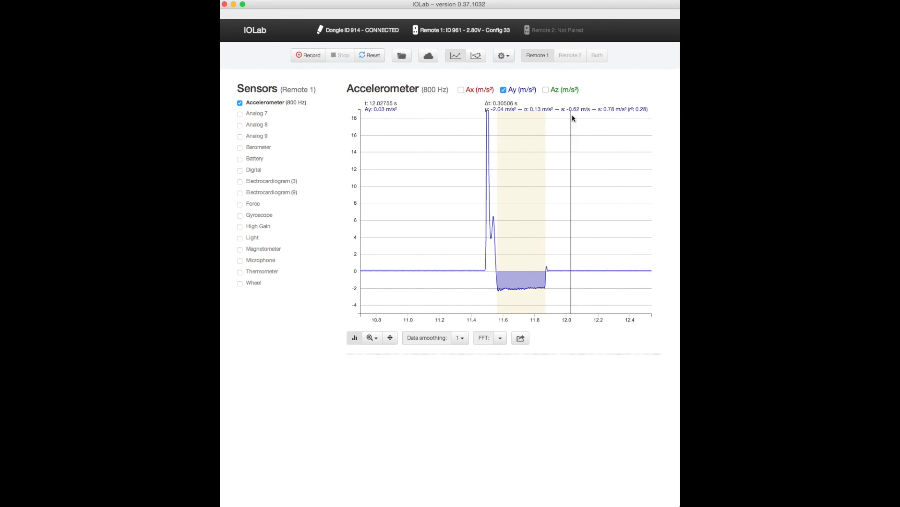